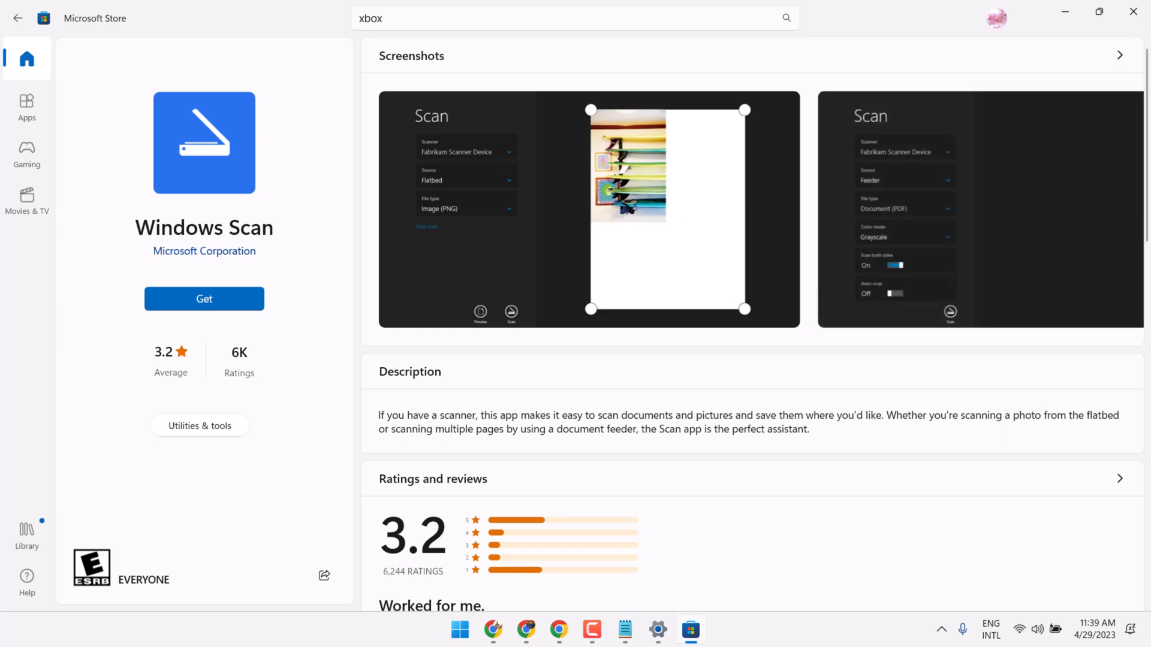
mouse_move(152, 194)
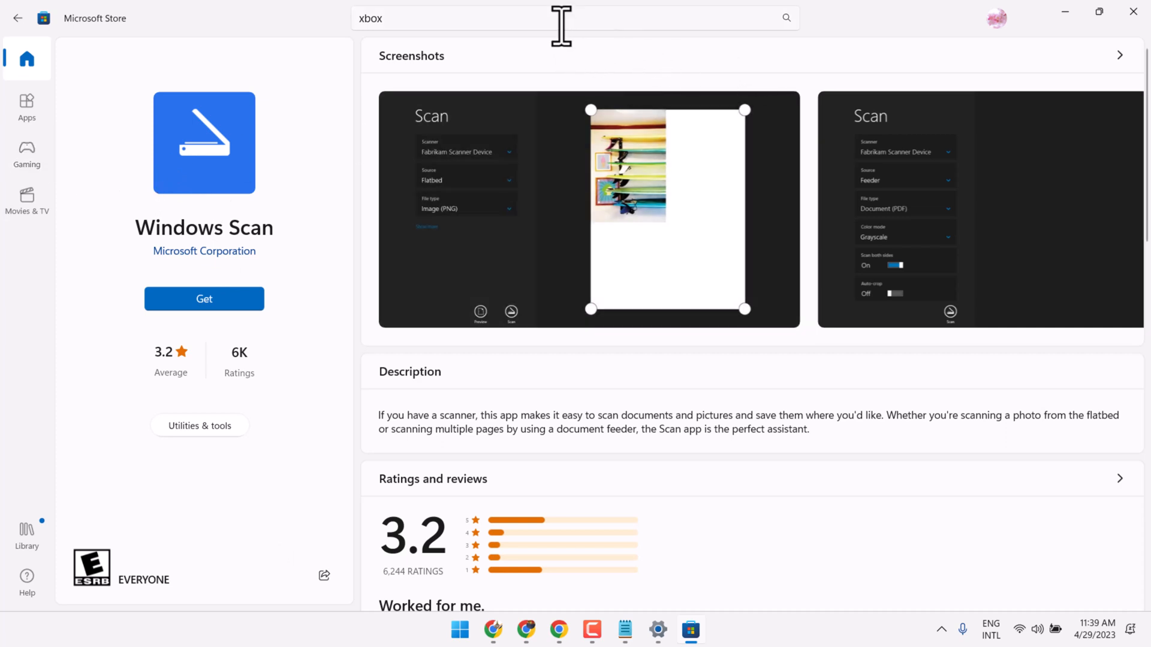
mouse_move(137, 242)
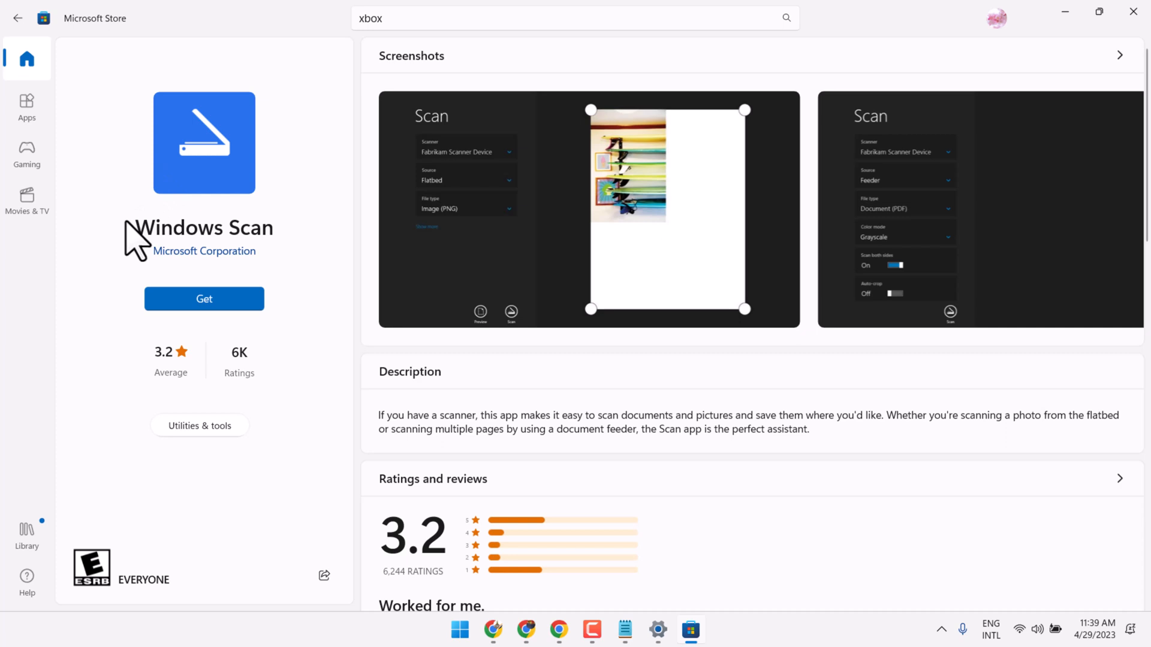
Start getting the Windows Scan app from its Microsoft Store page via Get
double_click(257, 228)
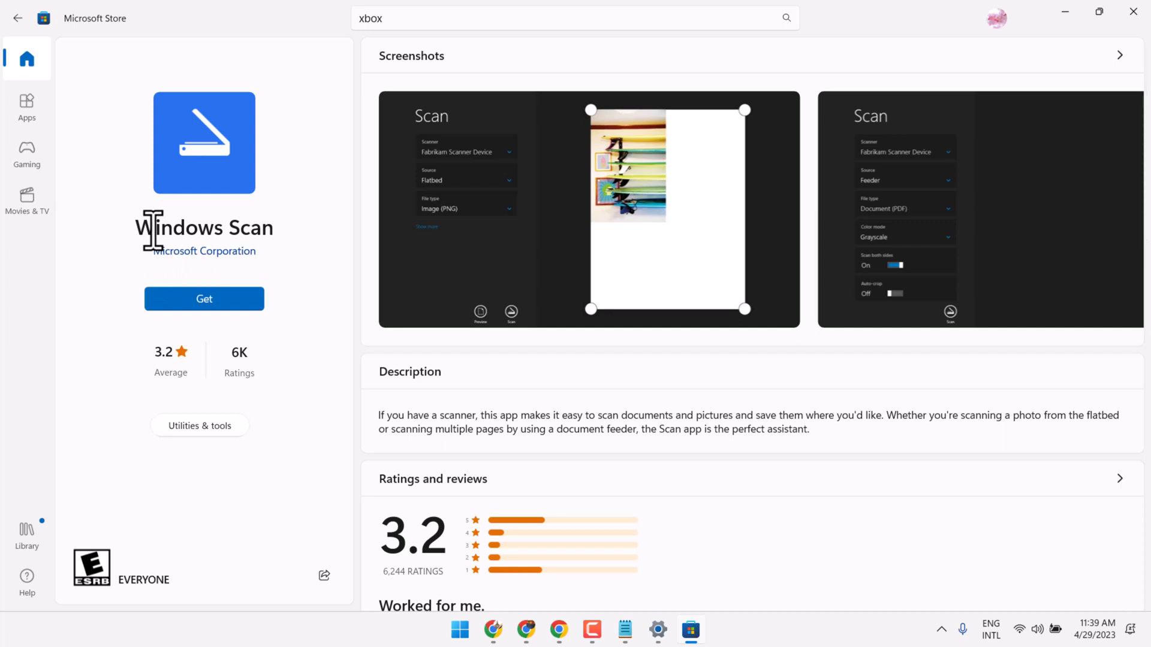
left_click(204, 299)
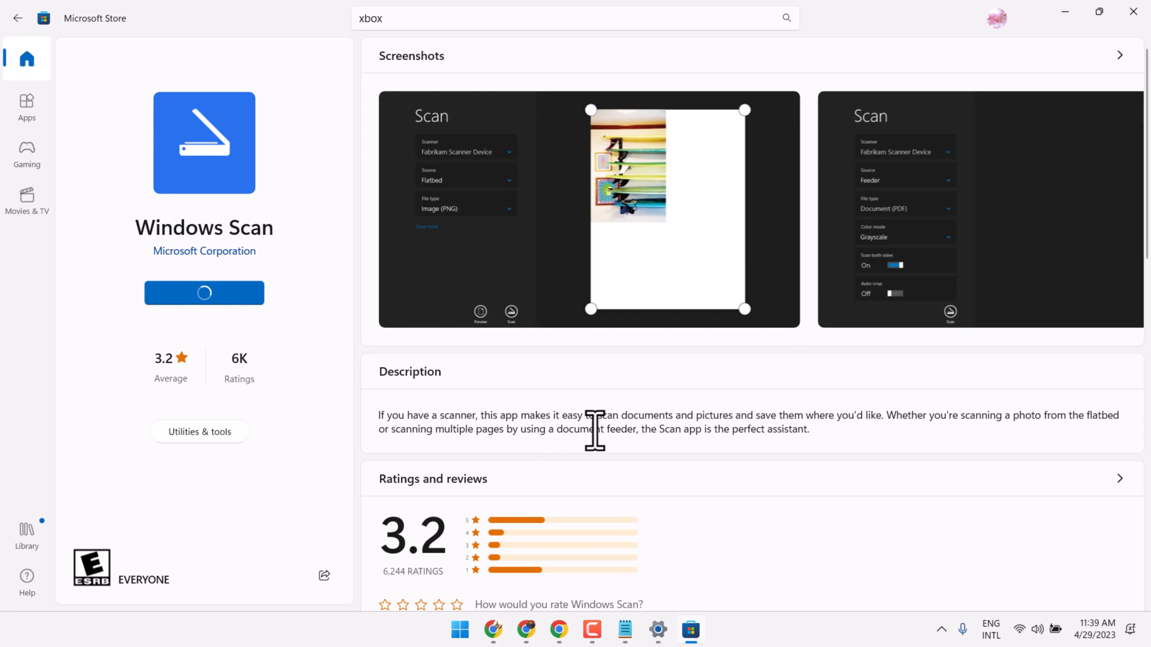
Let the Get button show 'Acquiring license' progress for Windows Scan before download
left_click(204, 293)
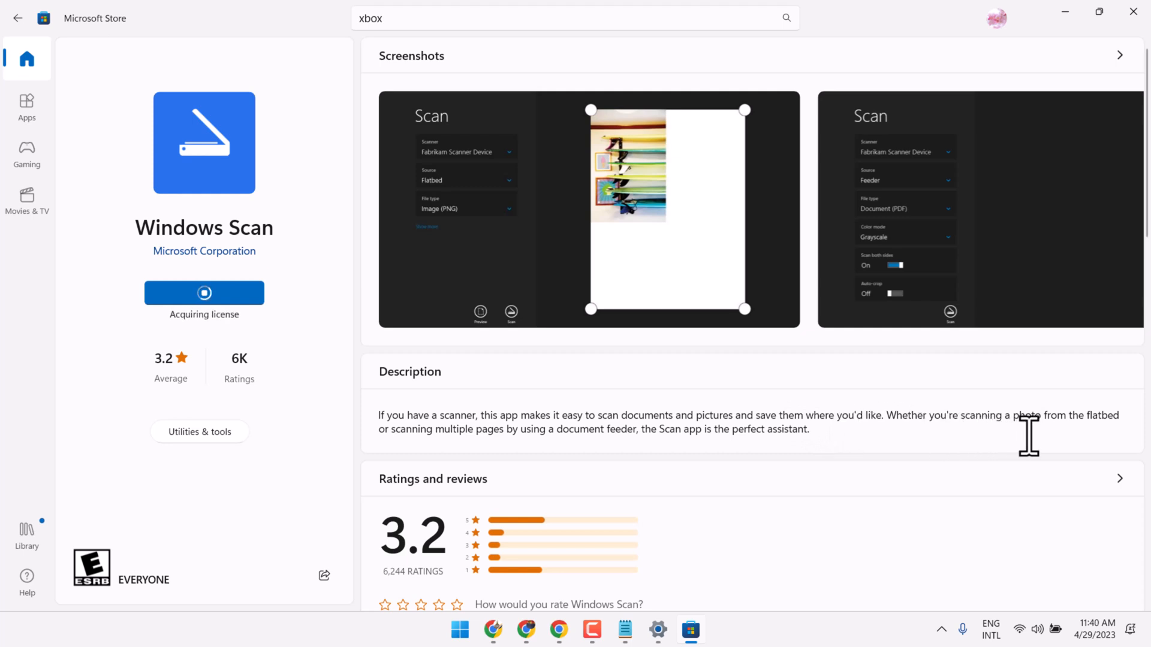
mouse_move(1090, 425)
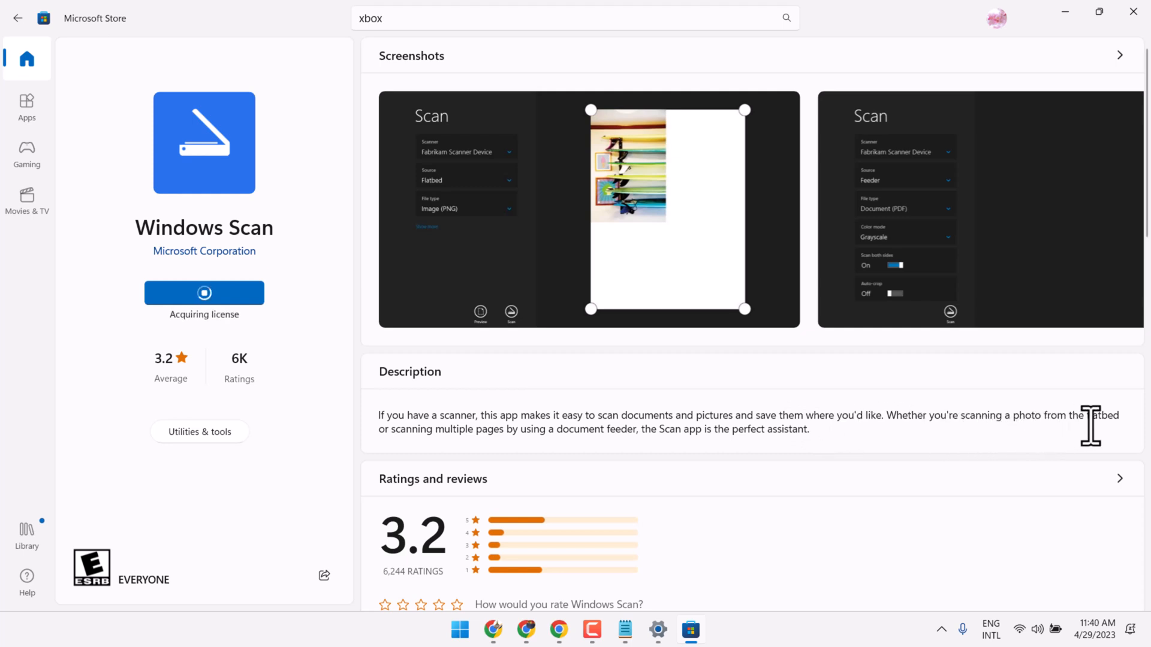
mouse_move(515, 470)
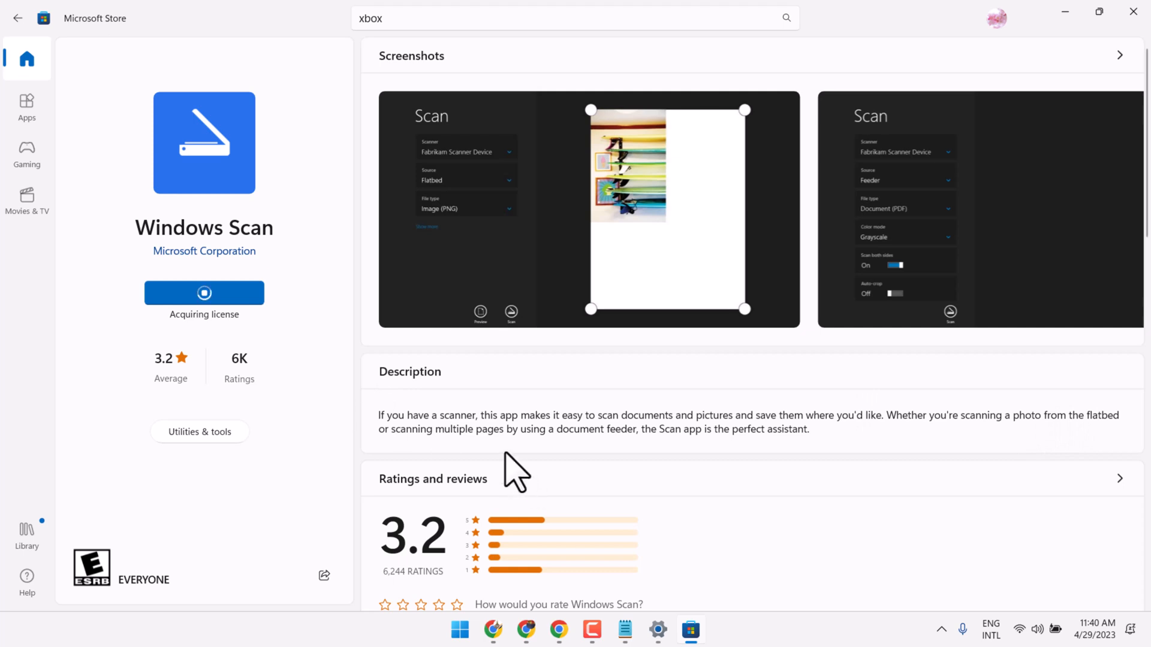
mouse_move(613, 463)
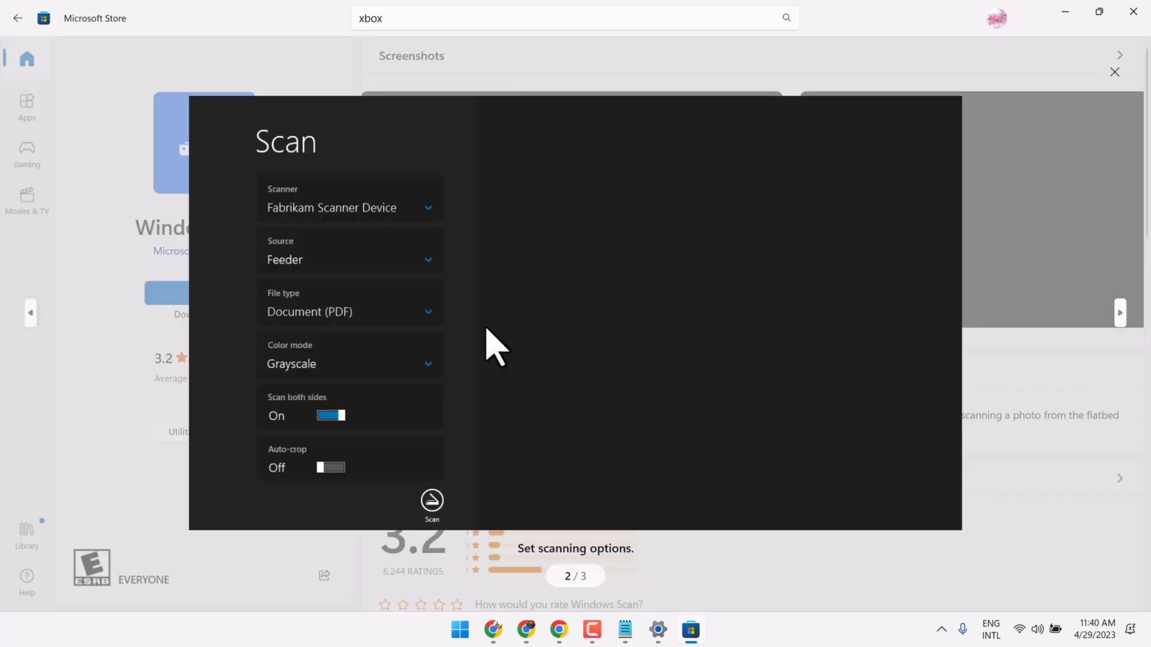
mouse_move(1000, 374)
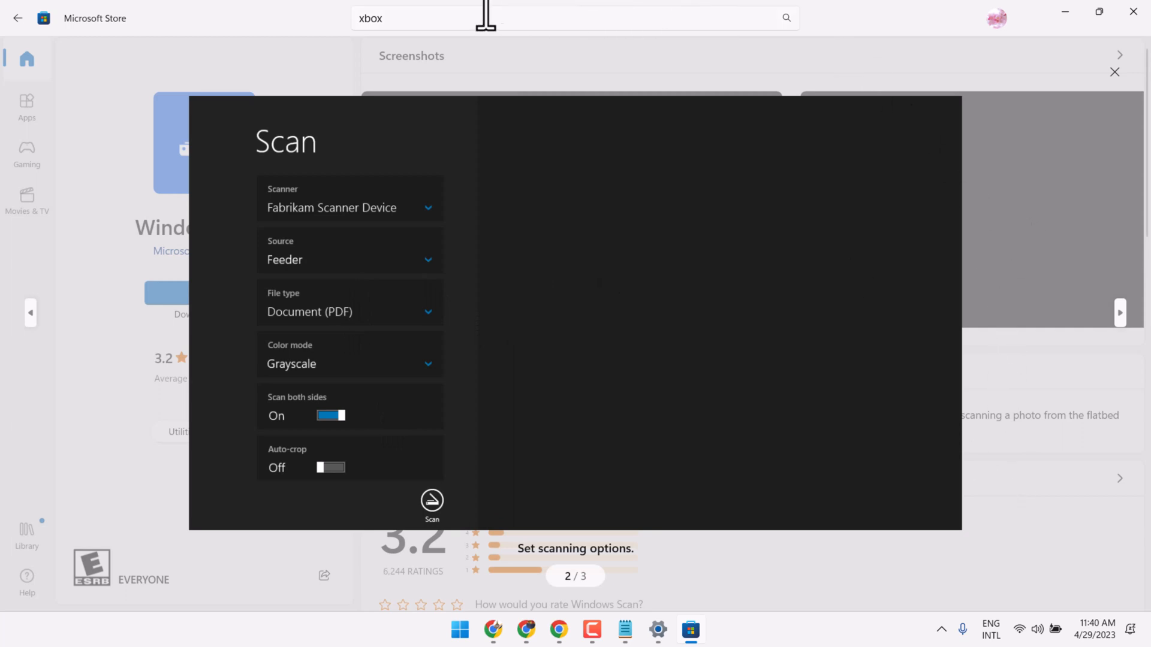
mouse_move(478, 543)
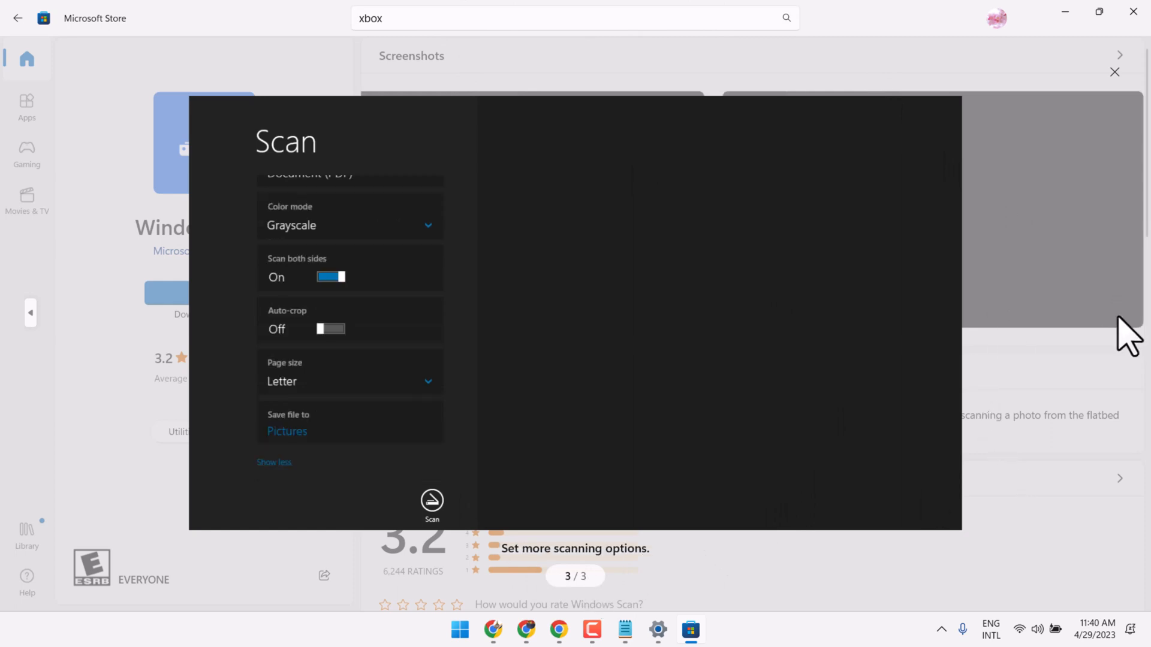
mouse_move(655, 603)
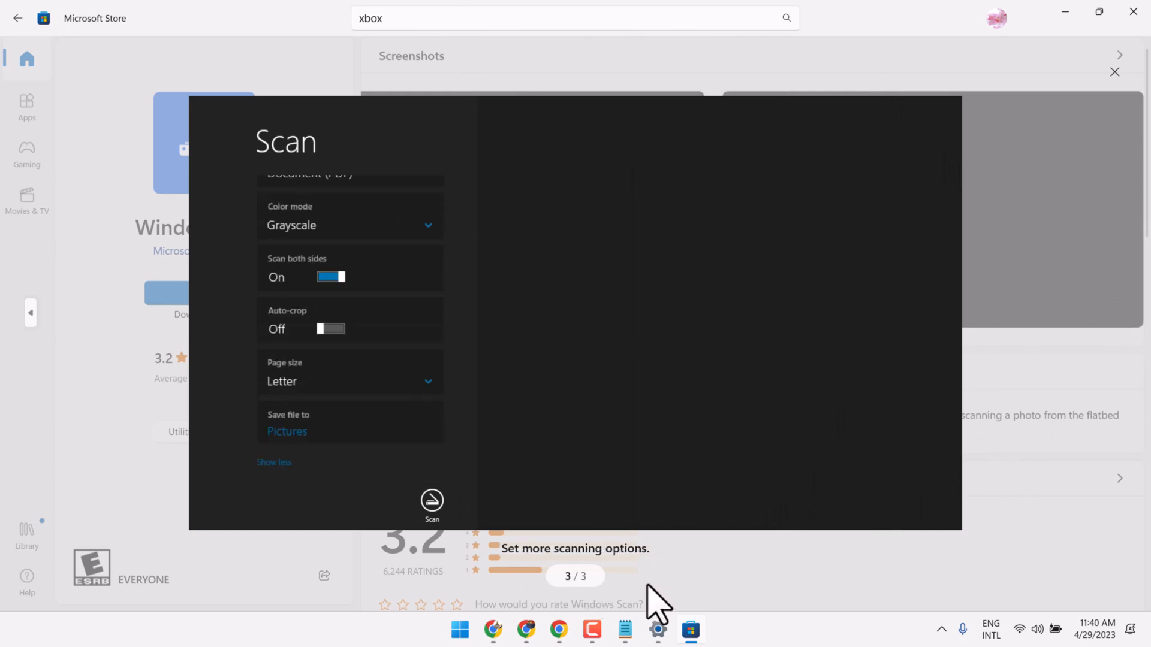
mouse_move(662, 584)
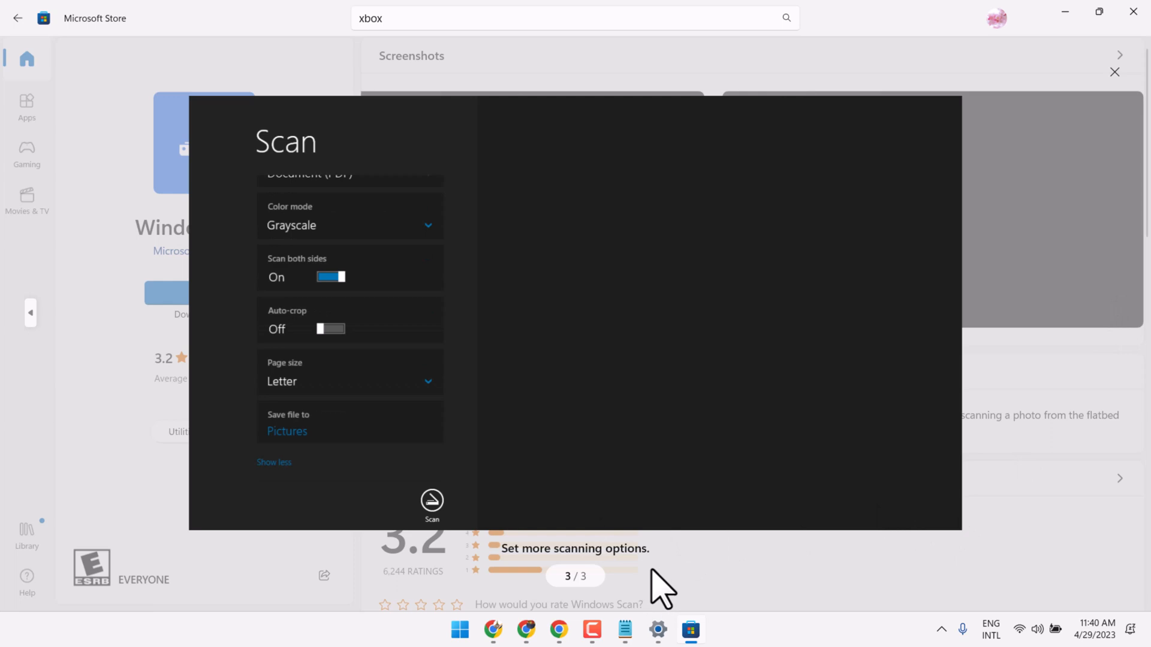